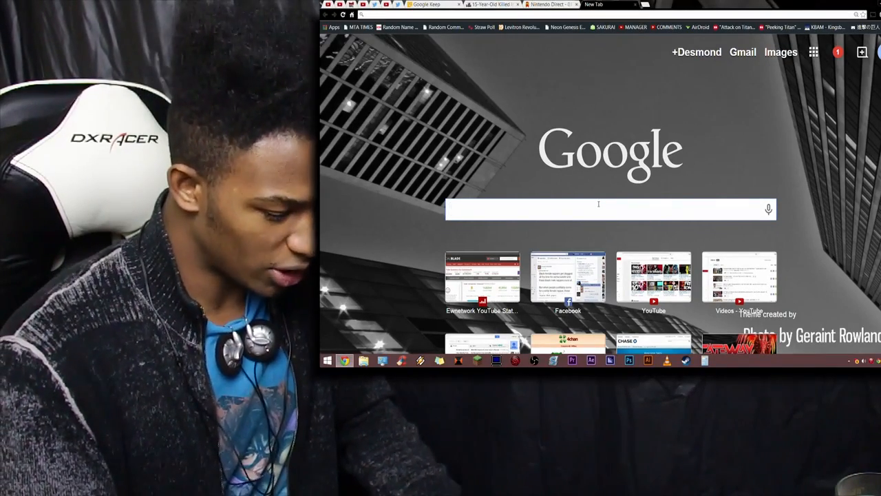
# Search Google for 'pst to est', showing Eastern Time is 3 hours ahead of Pacific
pyautogui.click(549, 6)
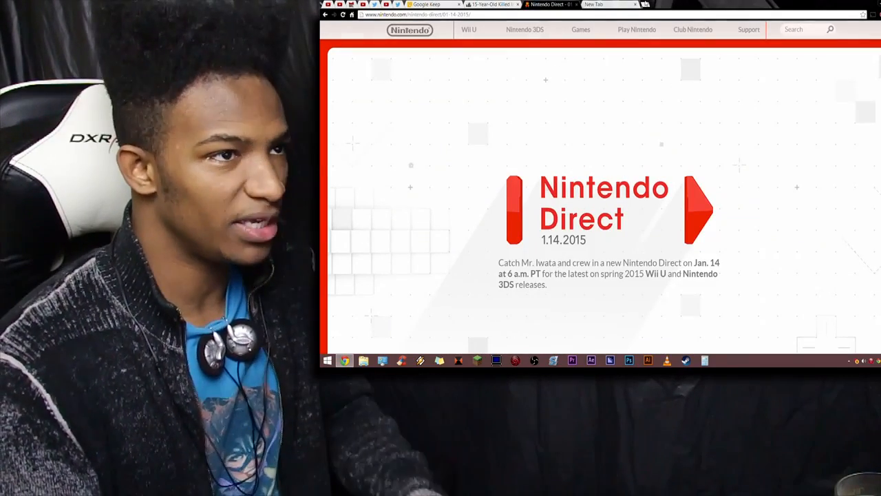
pyautogui.click(592, 6)
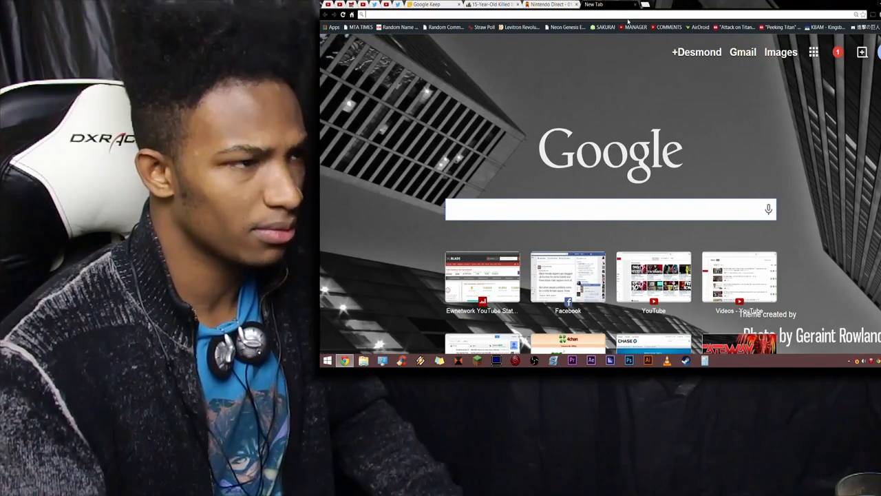
pyautogui.write('pt to e')
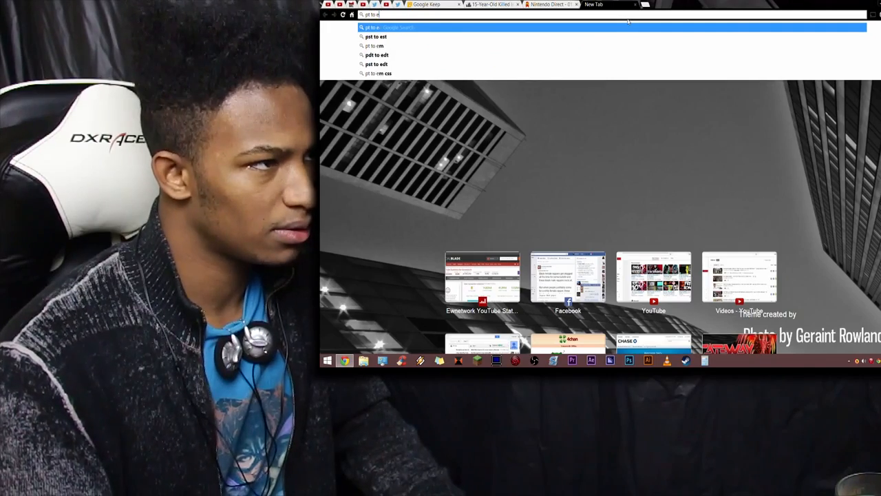
pyautogui.click(376, 36)
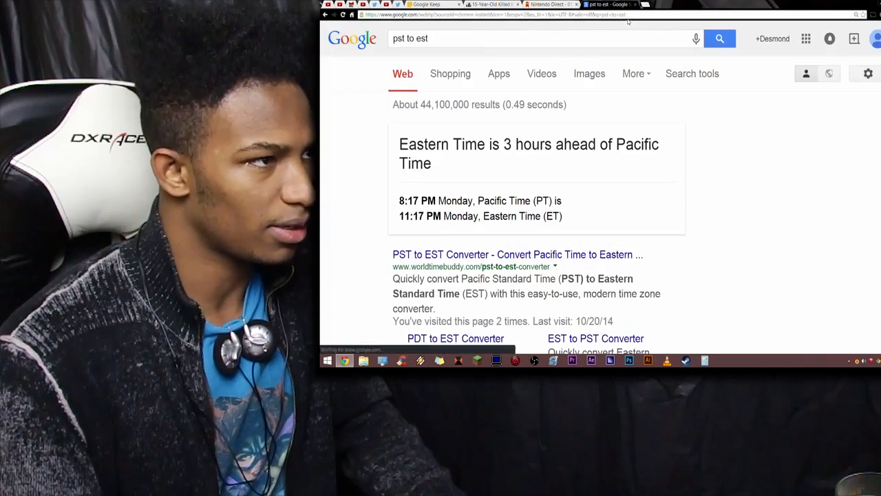